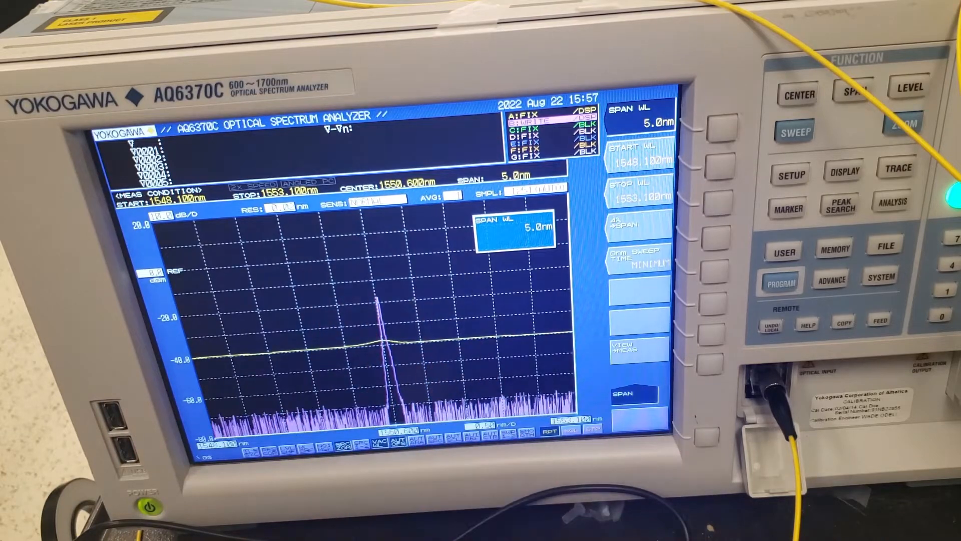
Step: Show the backscatter trace at 10 µs/div and raise channel 1 offset to 420 mV
left_click(795, 131)
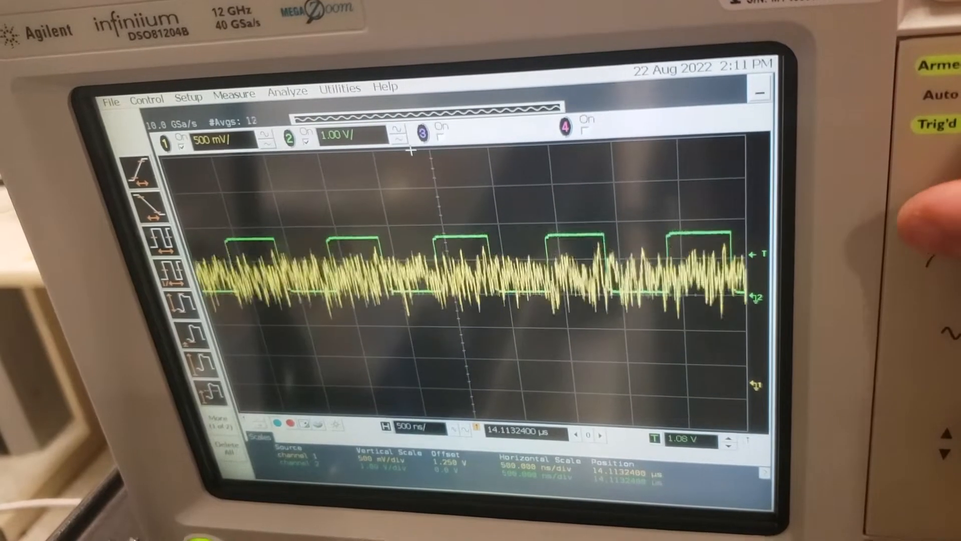
left_click(405, 427)
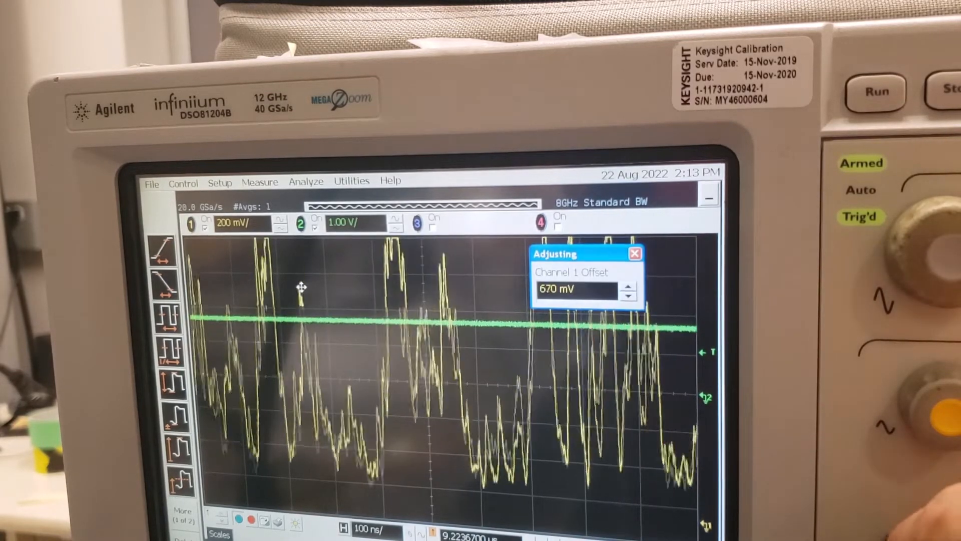
left_click(636, 285)
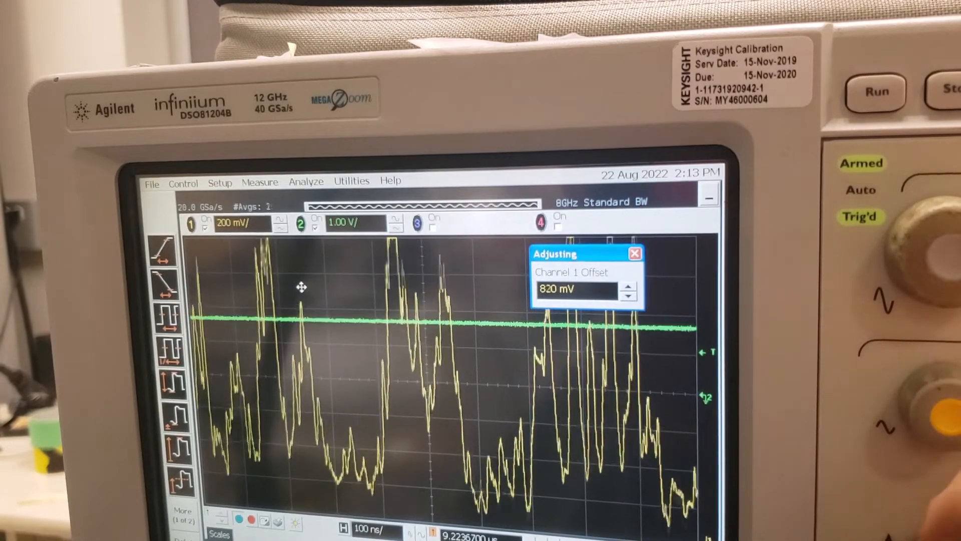
left_click(628, 286)
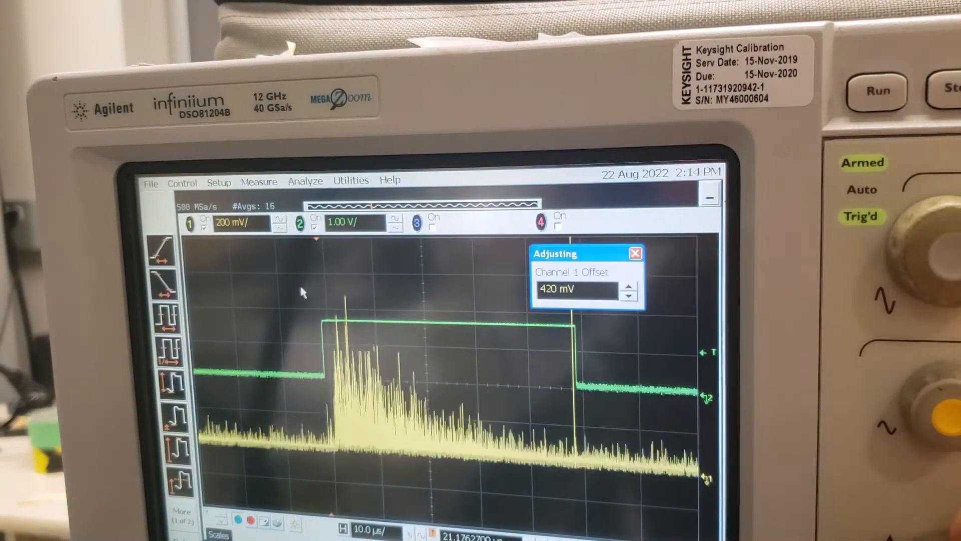
Step: Zoom to 2 µs/div, raise channel 1 offset to 570 mV, and dismiss the Adjusting readout
left_click(628, 288)
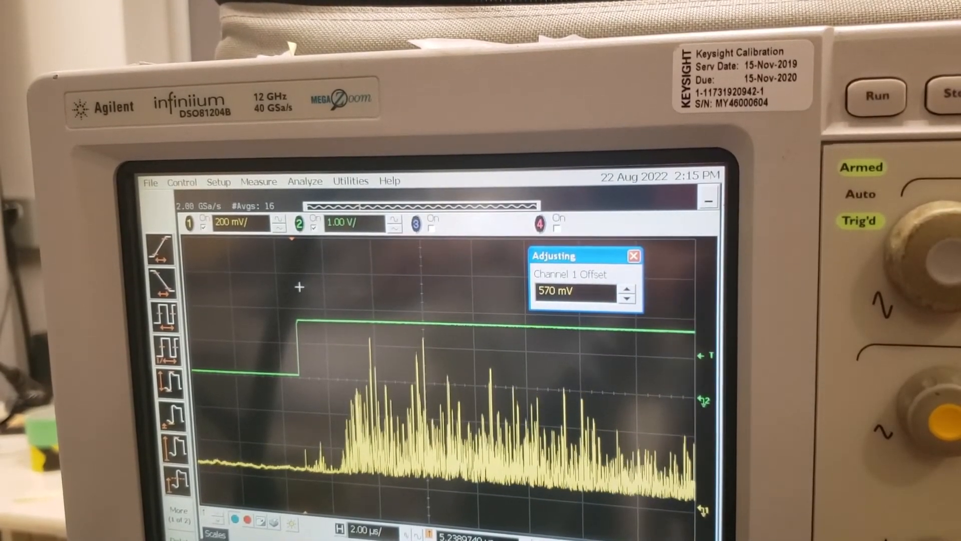
left_click(633, 255)
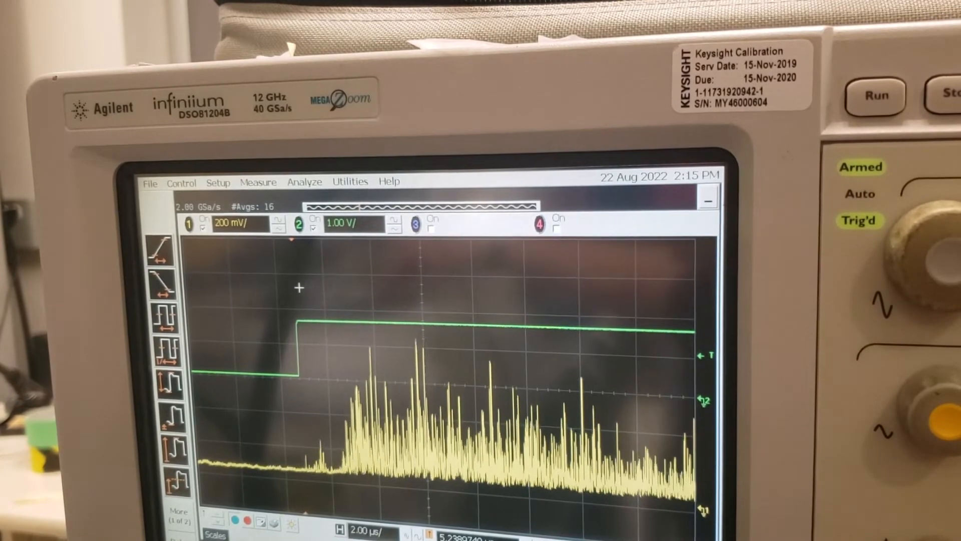